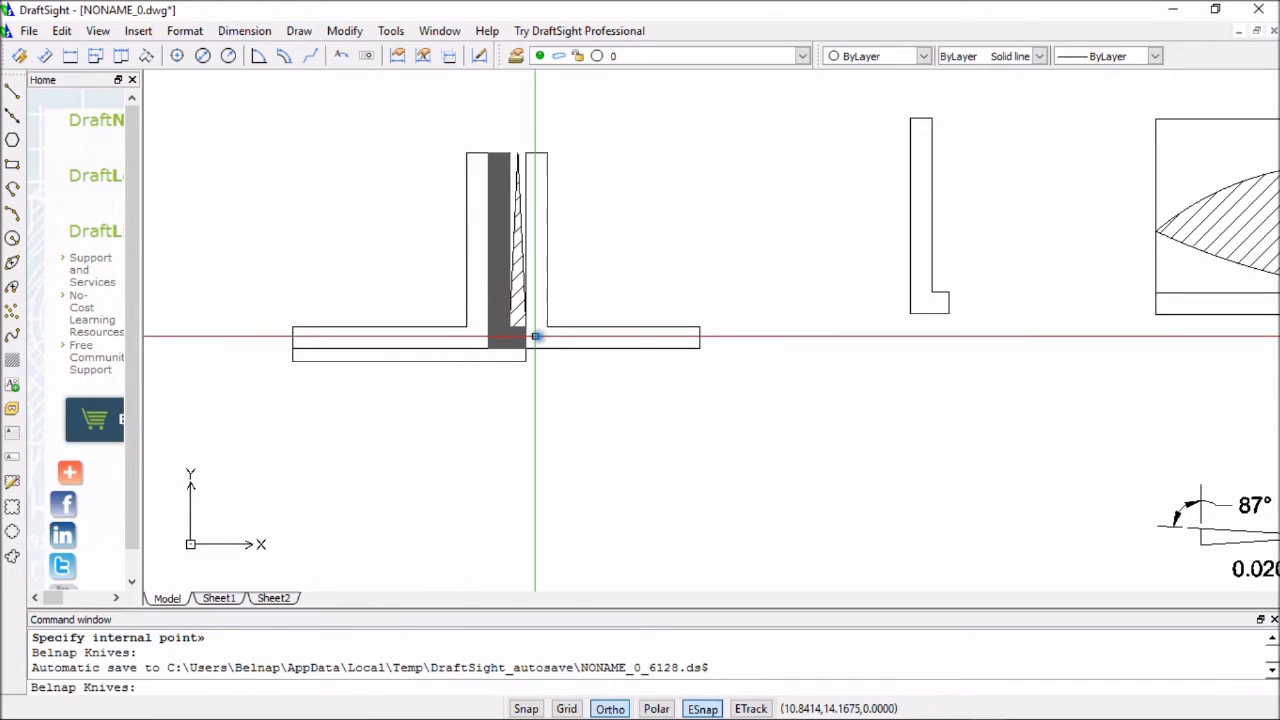
mouse_move(594, 122)
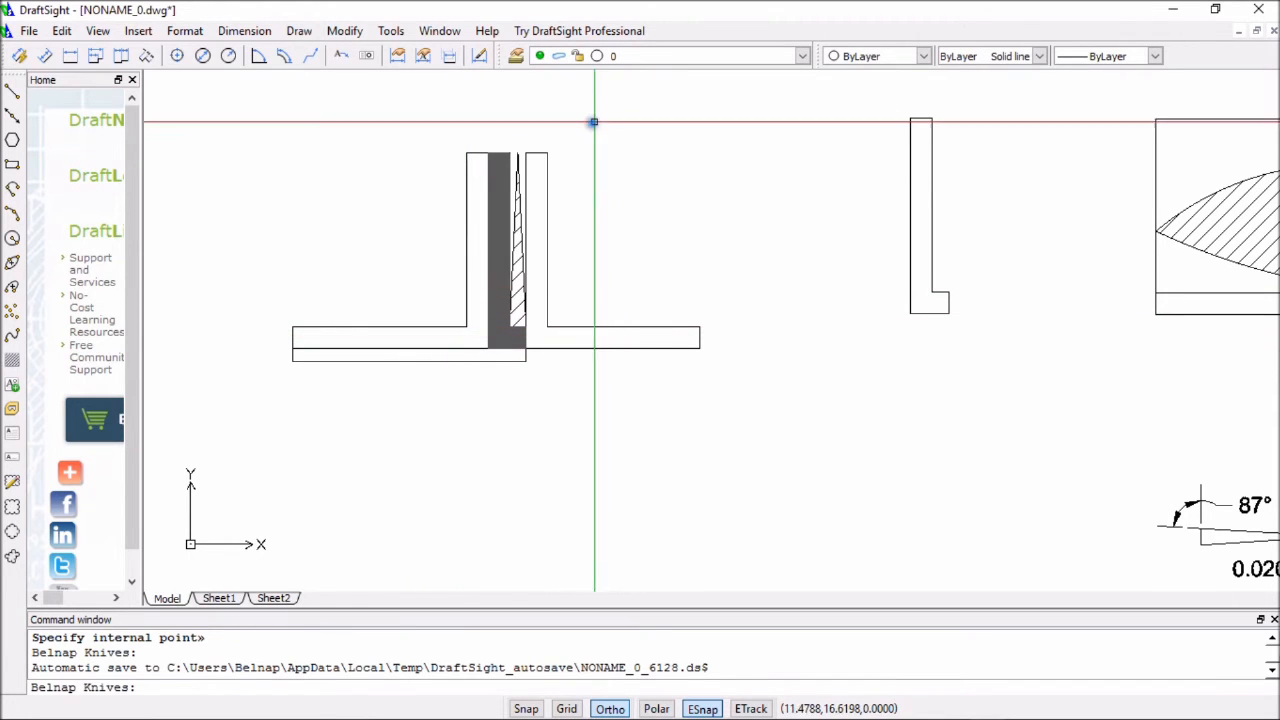
mouse_move(724, 206)
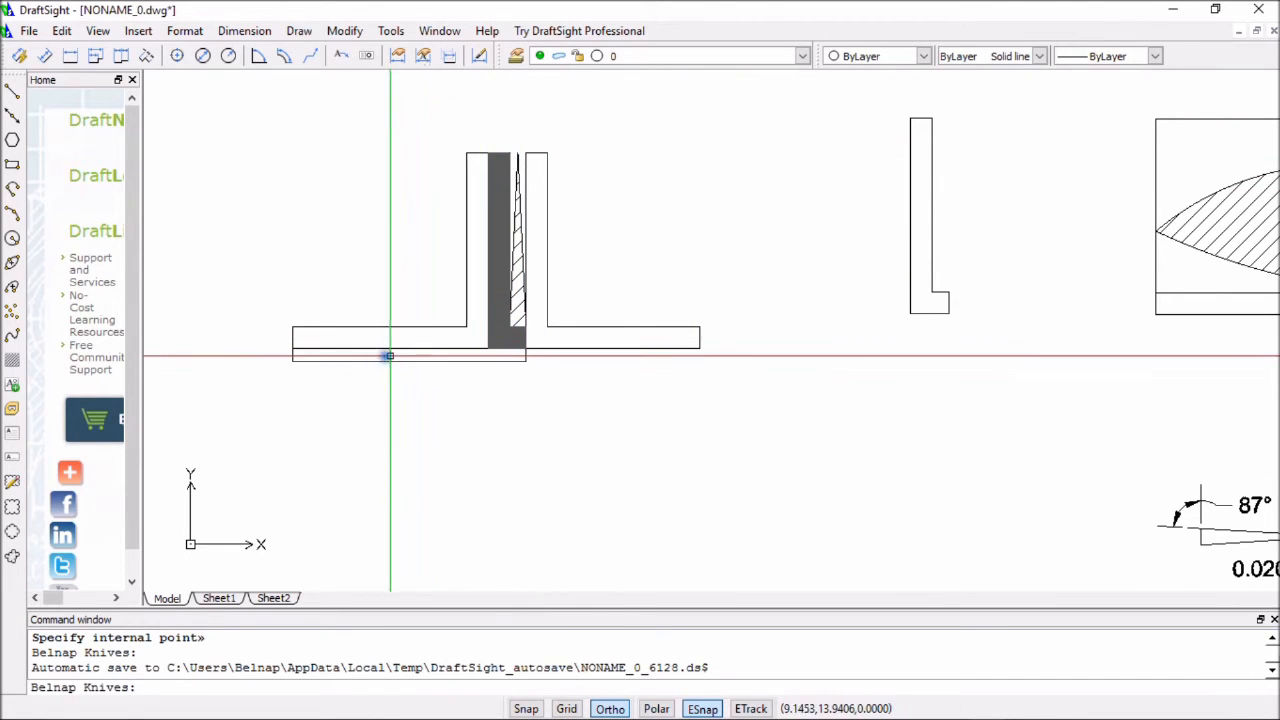
mouse_move(516, 358)
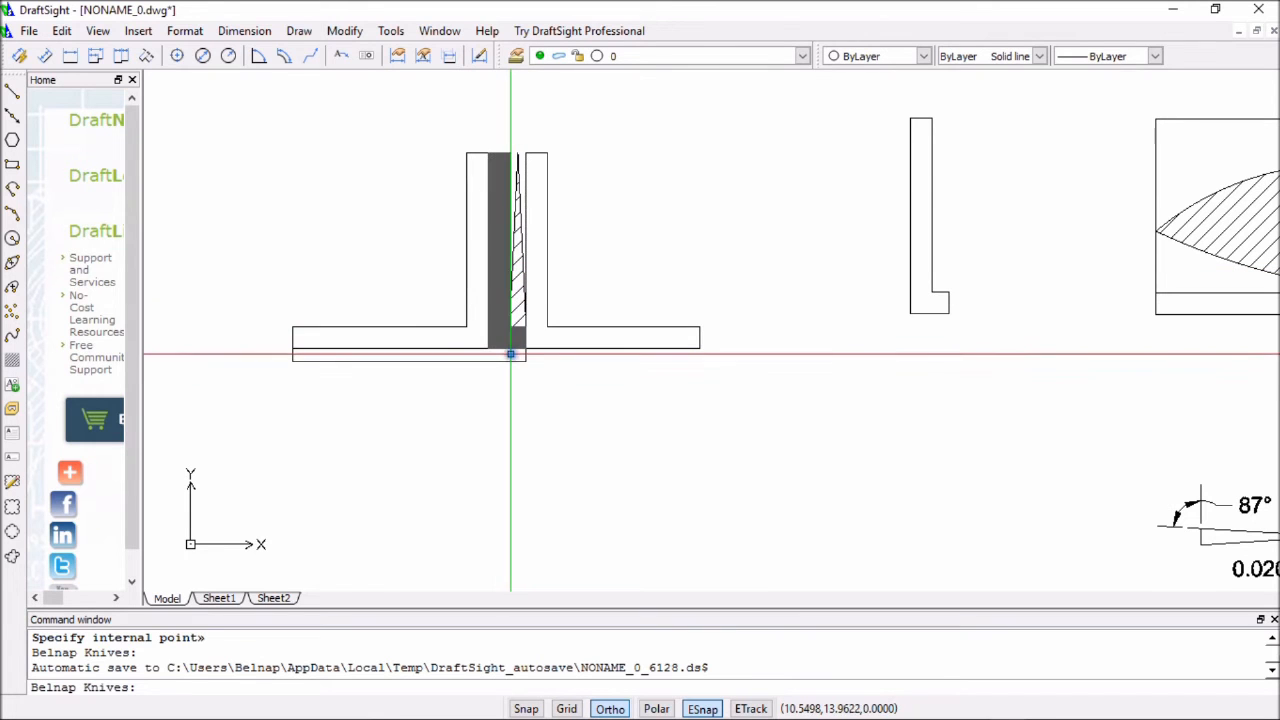
mouse_move(424, 188)
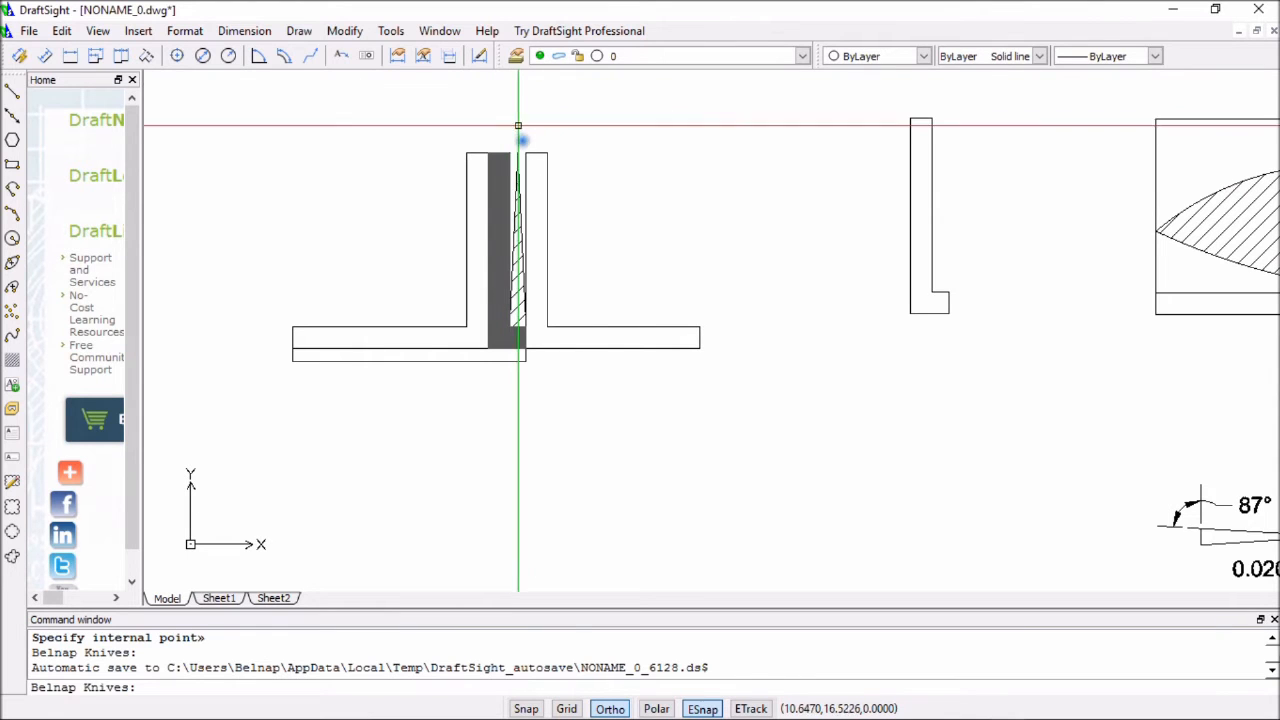
mouse_move(544, 392)
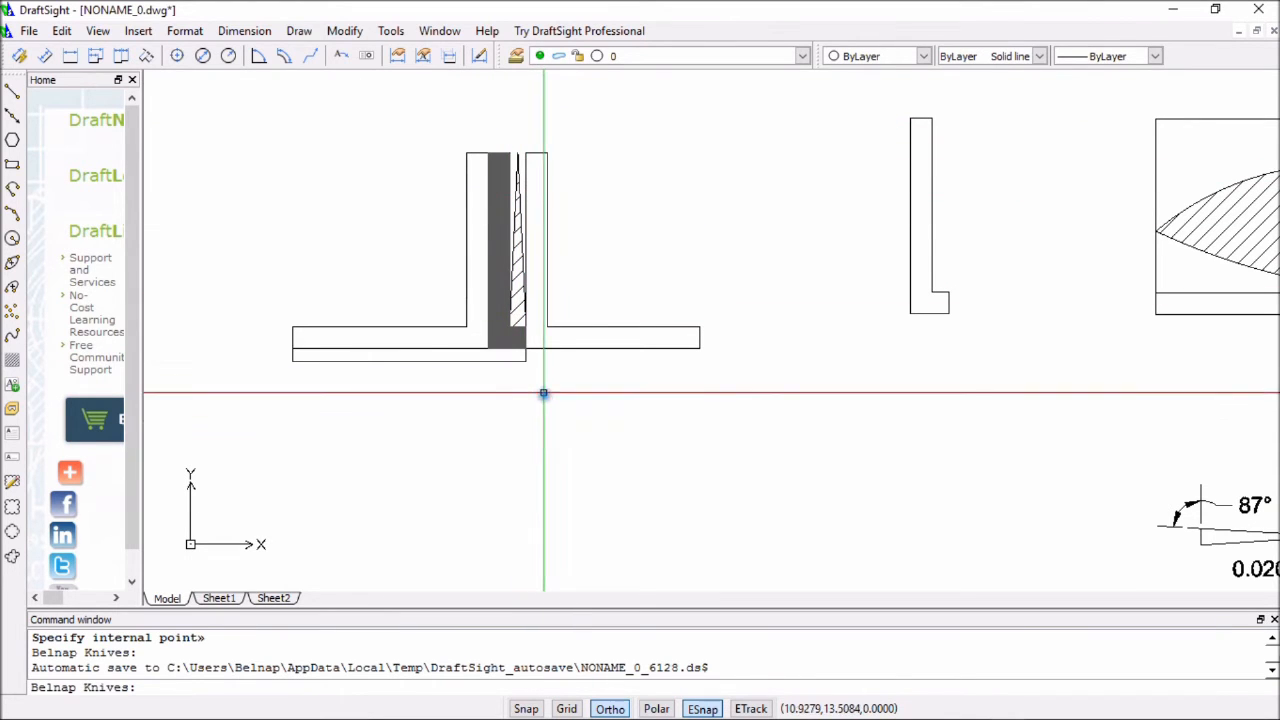
mouse_move(512, 400)
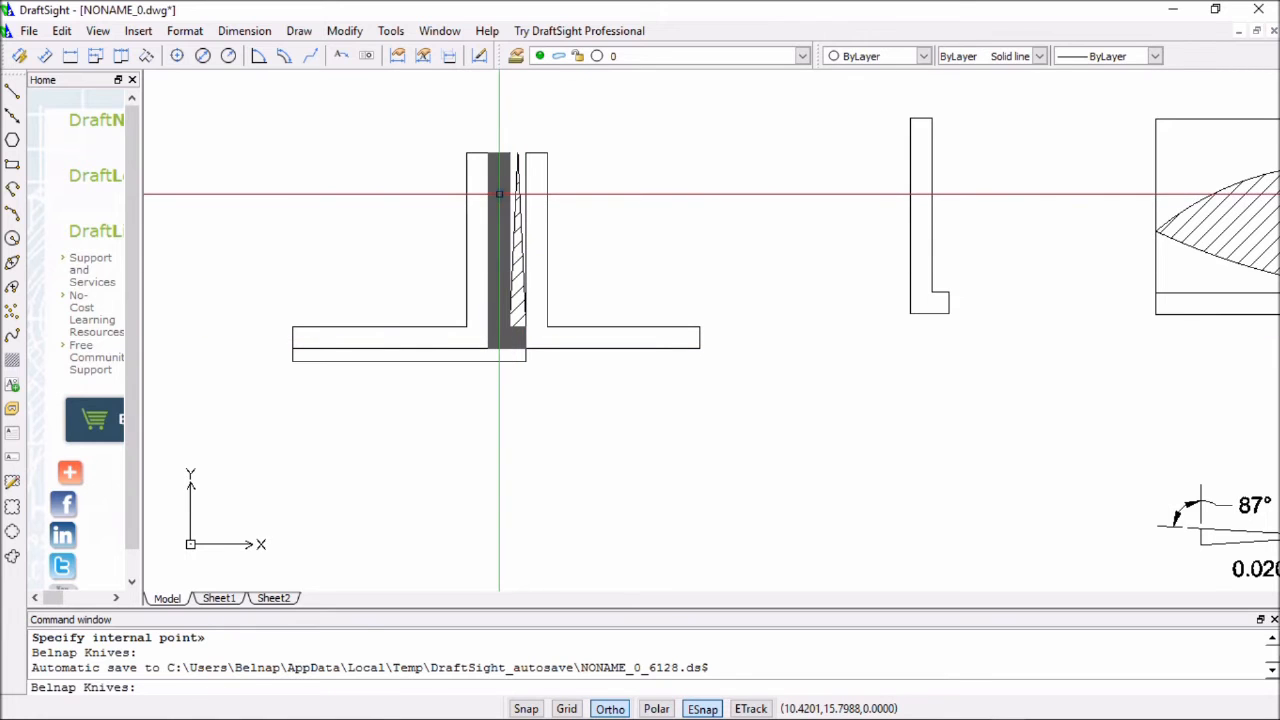
mouse_move(500, 216)
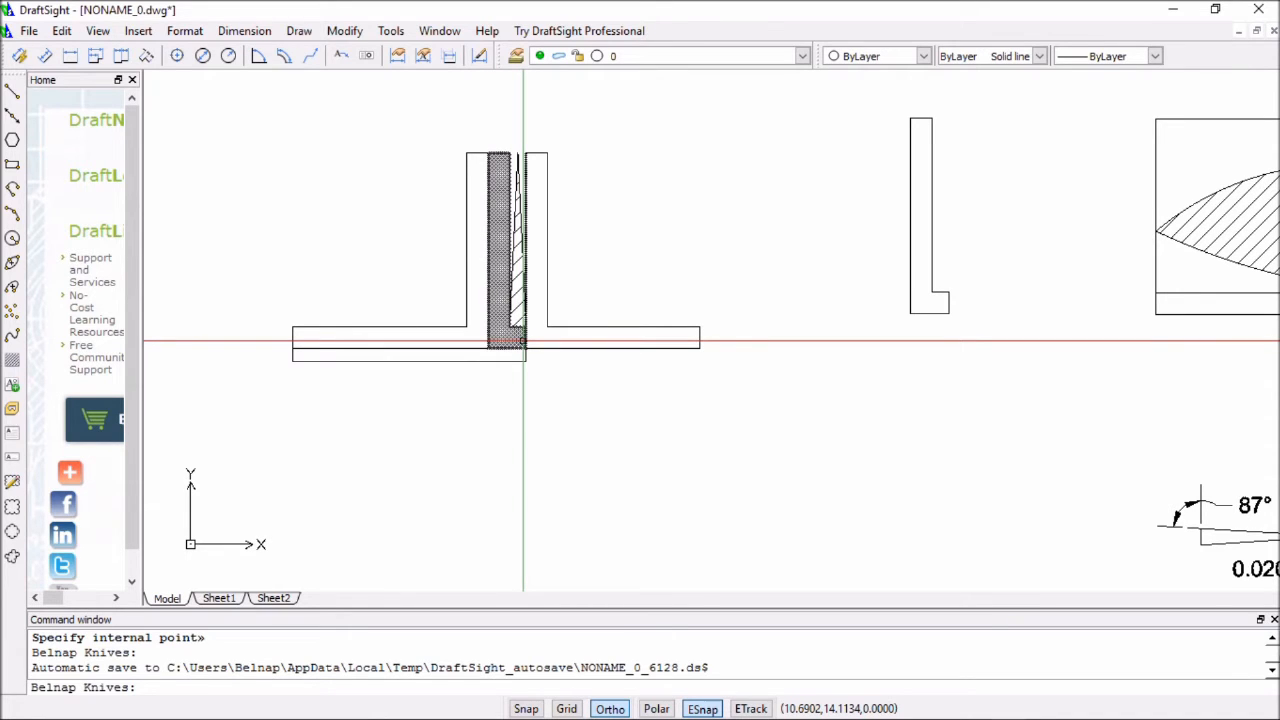
mouse_move(520, 340)
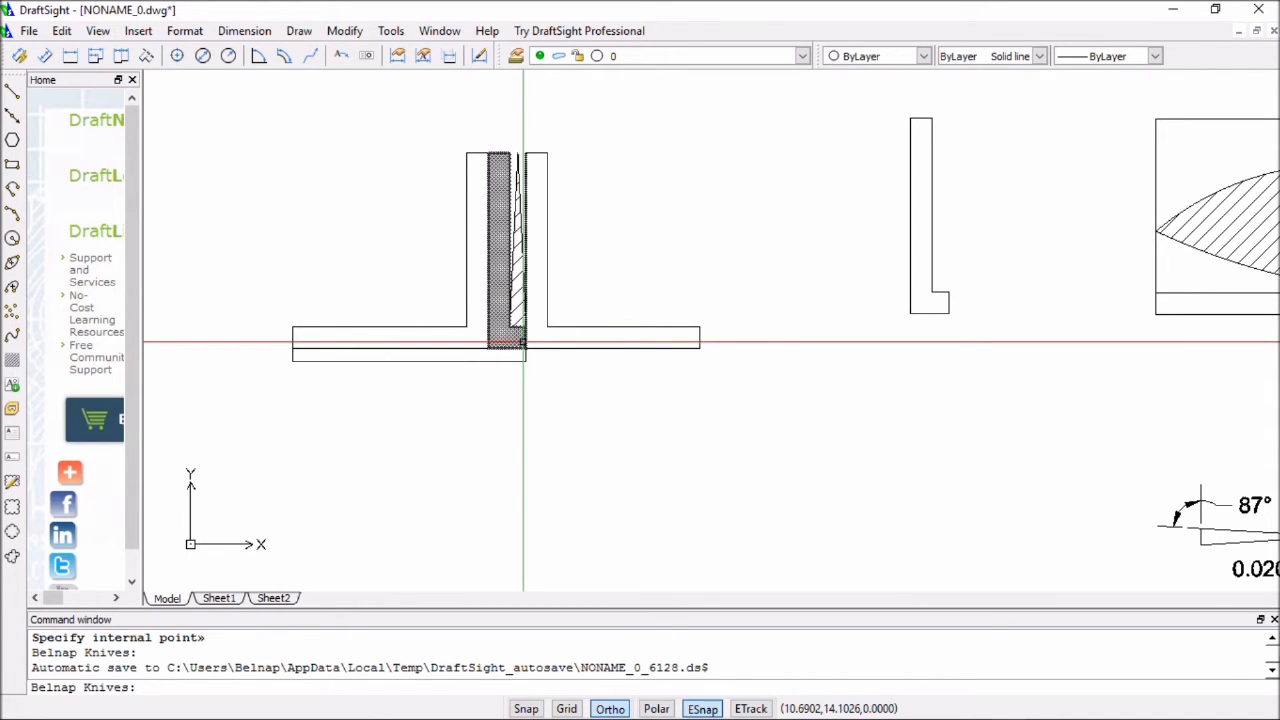
mouse_move(512, 344)
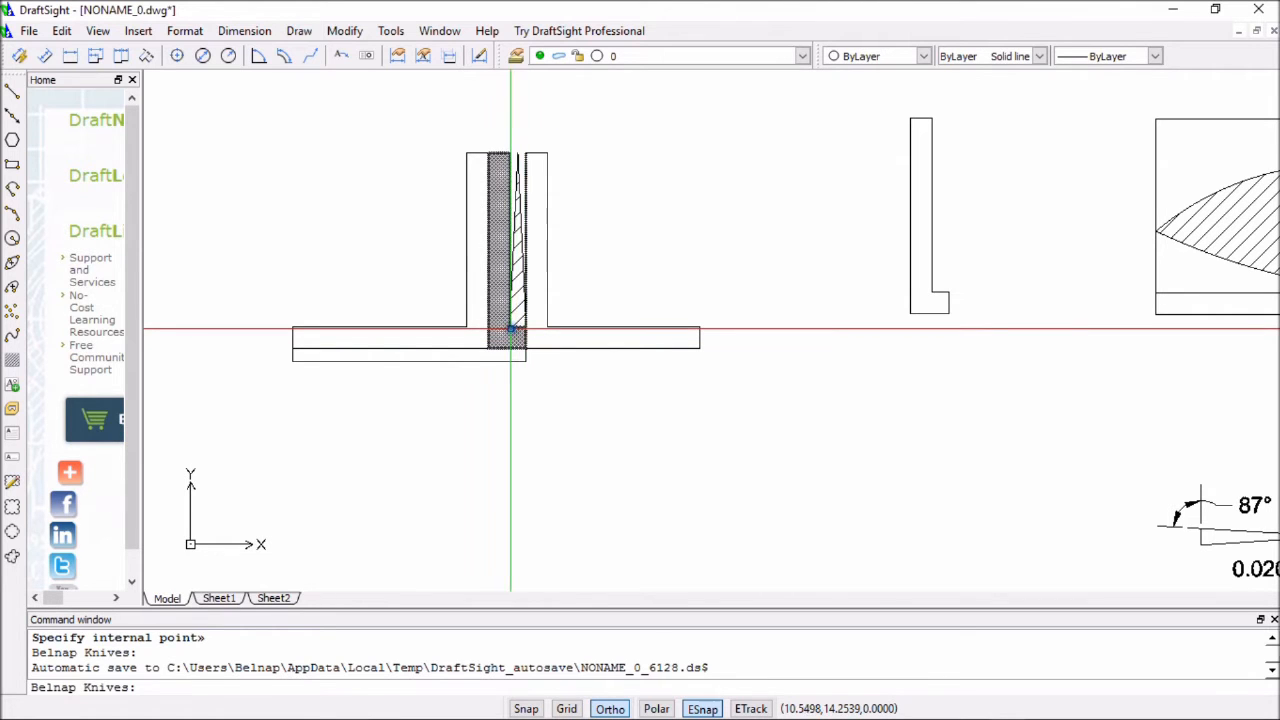
mouse_move(512, 330)
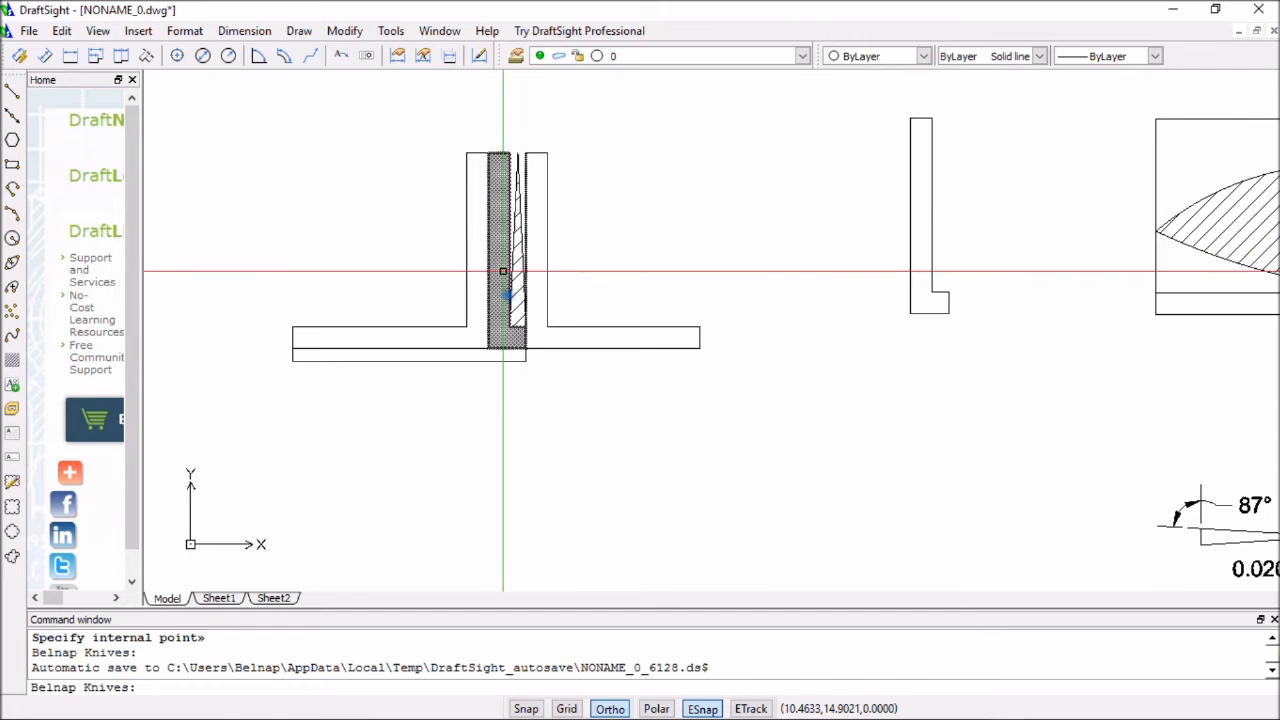
mouse_move(486, 308)
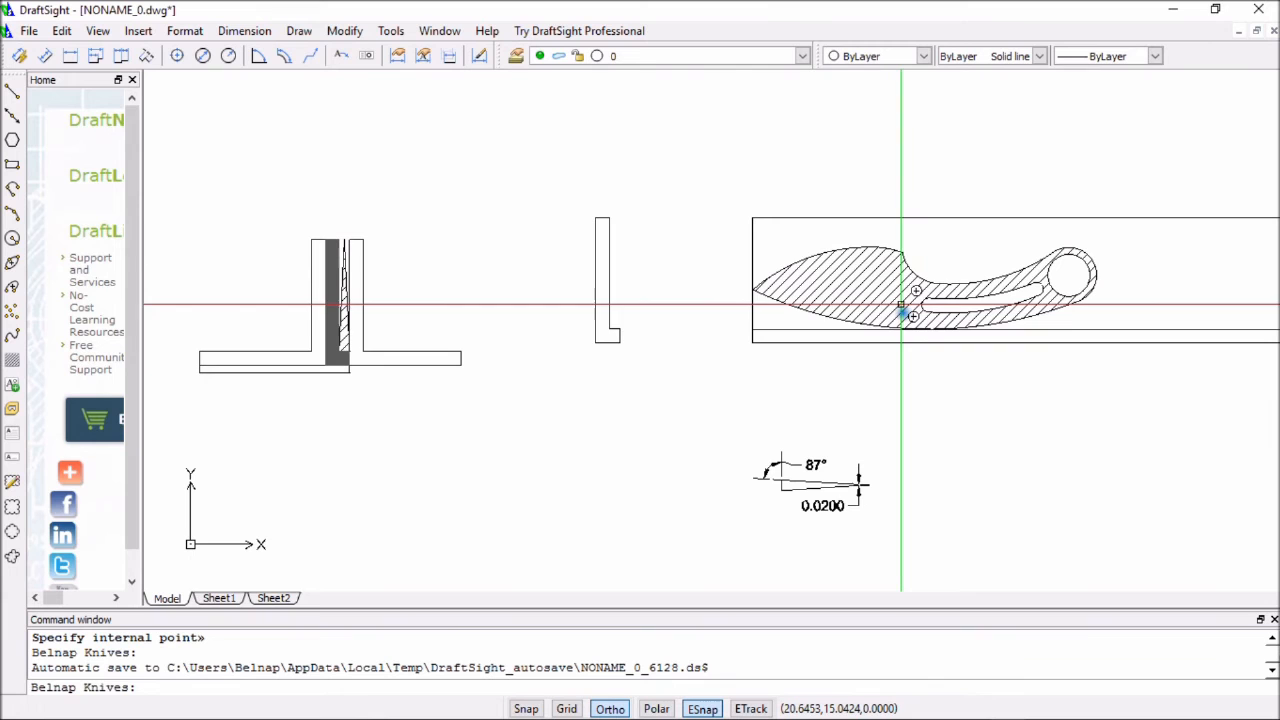
mouse_move(1160, 332)
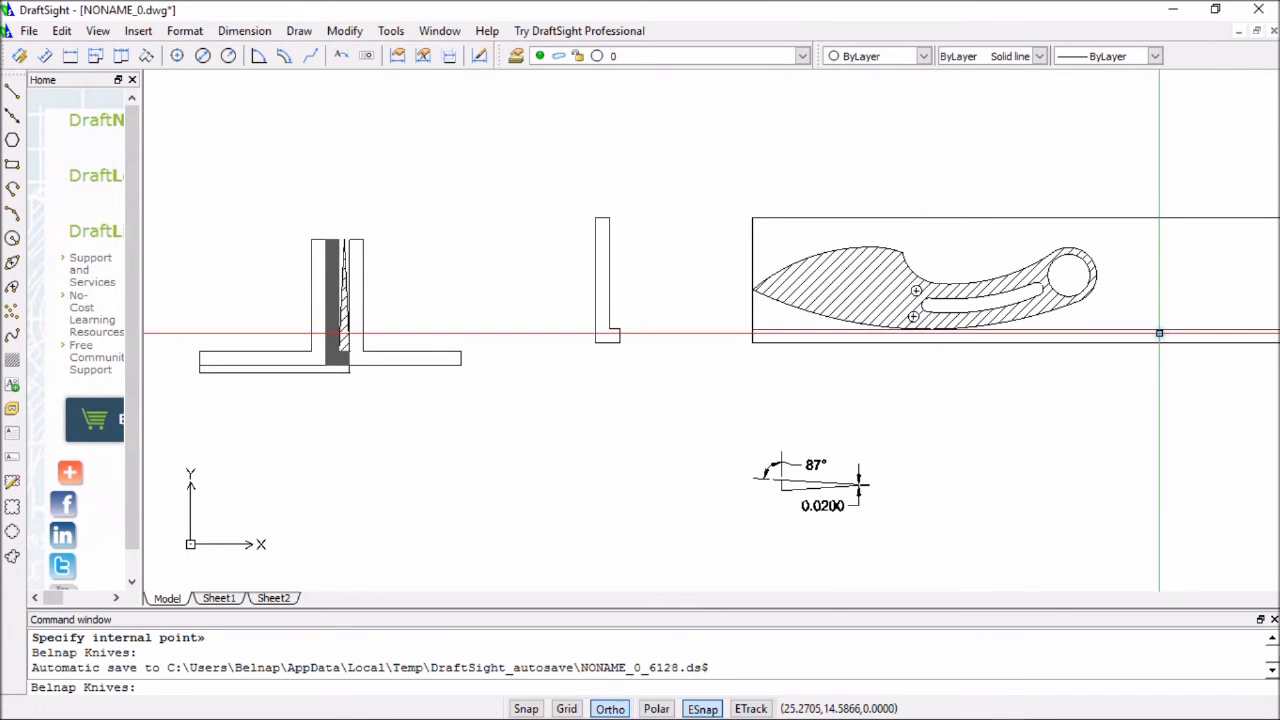
mouse_move(912, 318)
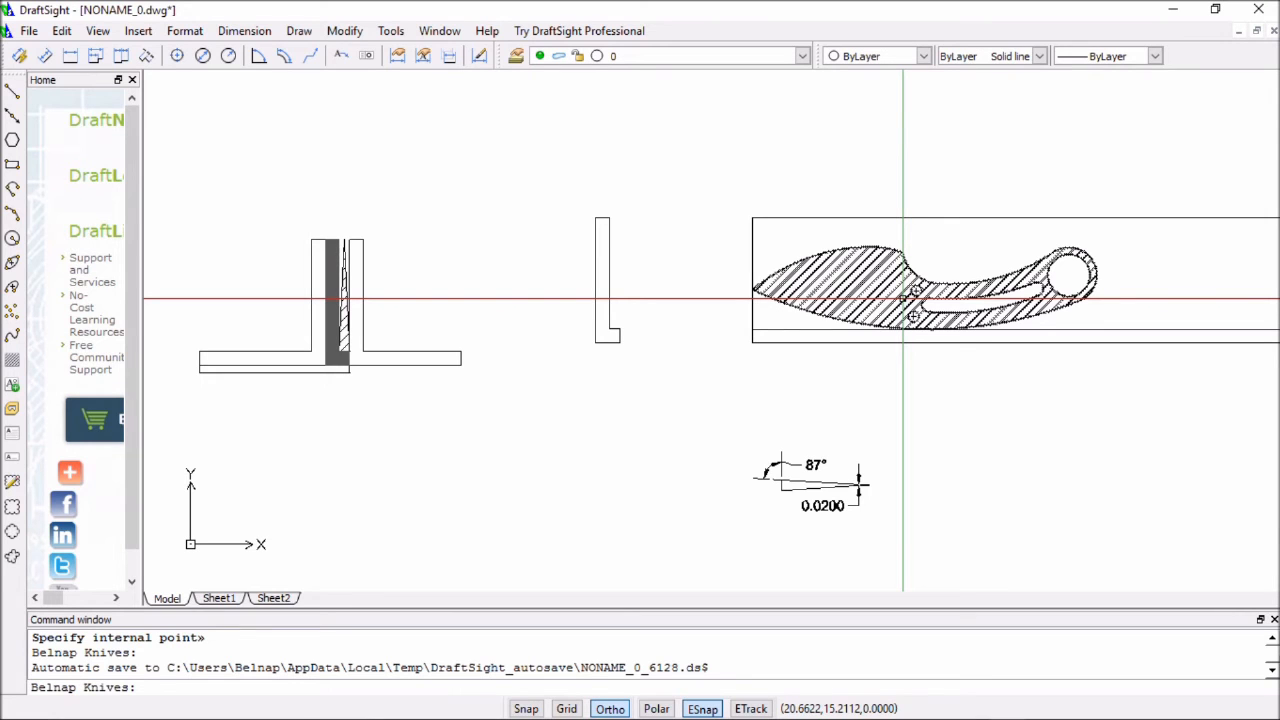
mouse_move(1020, 280)
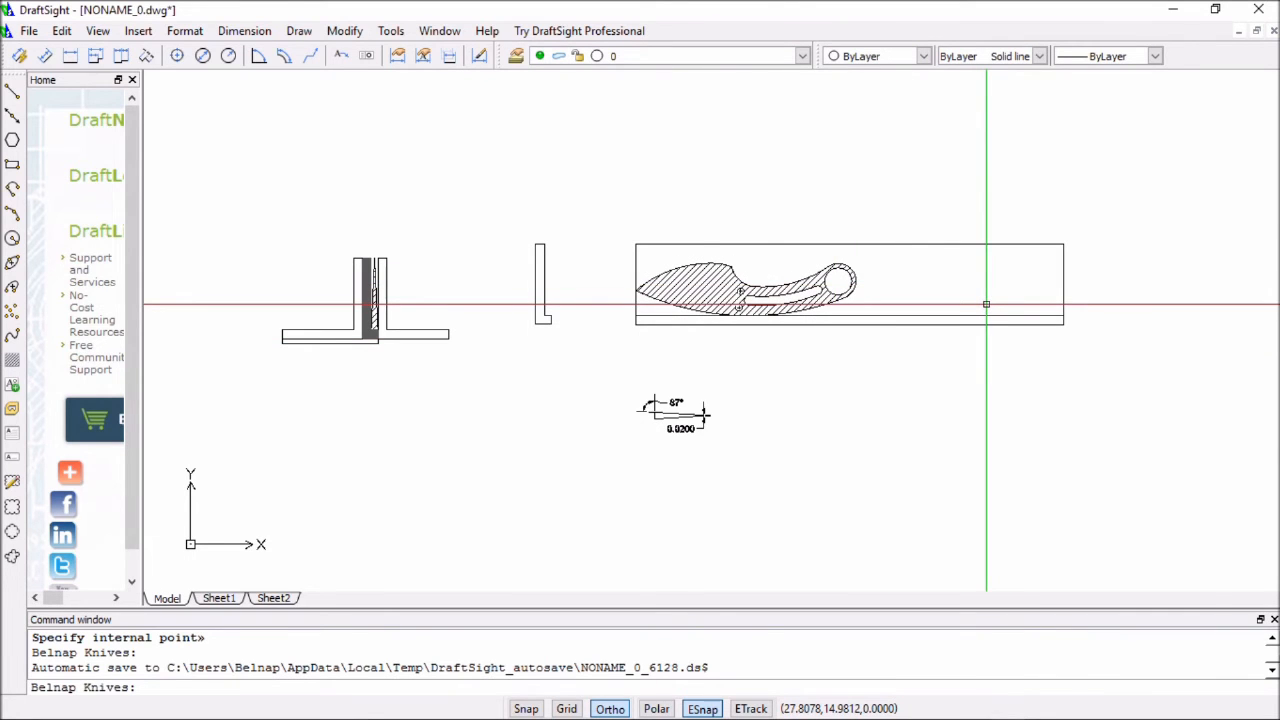
mouse_move(644, 324)
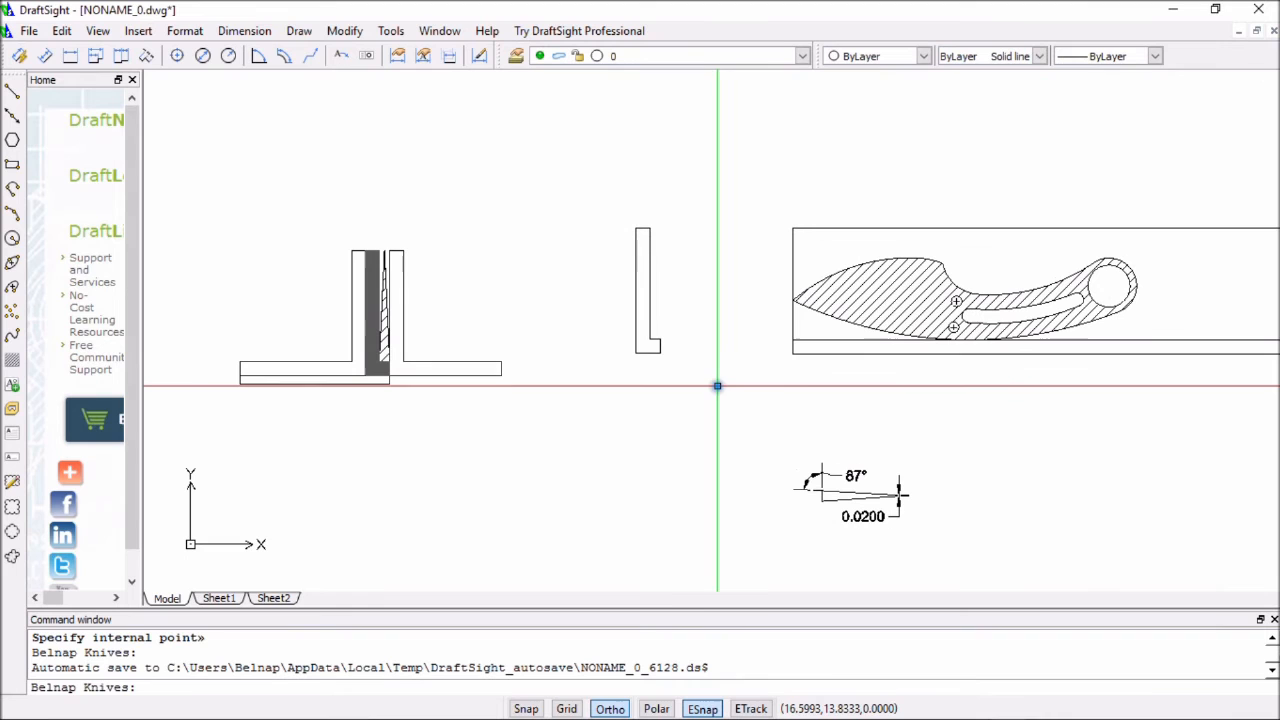
mouse_move(712, 386)
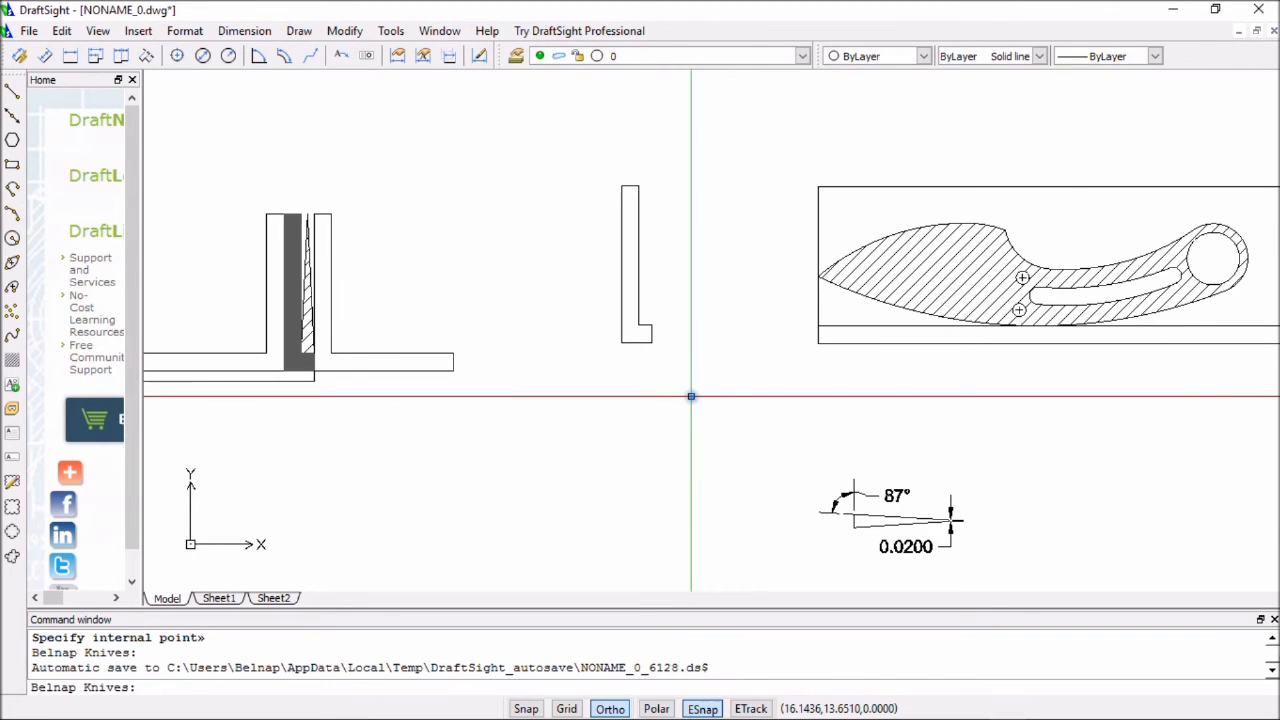
mouse_move(296, 260)
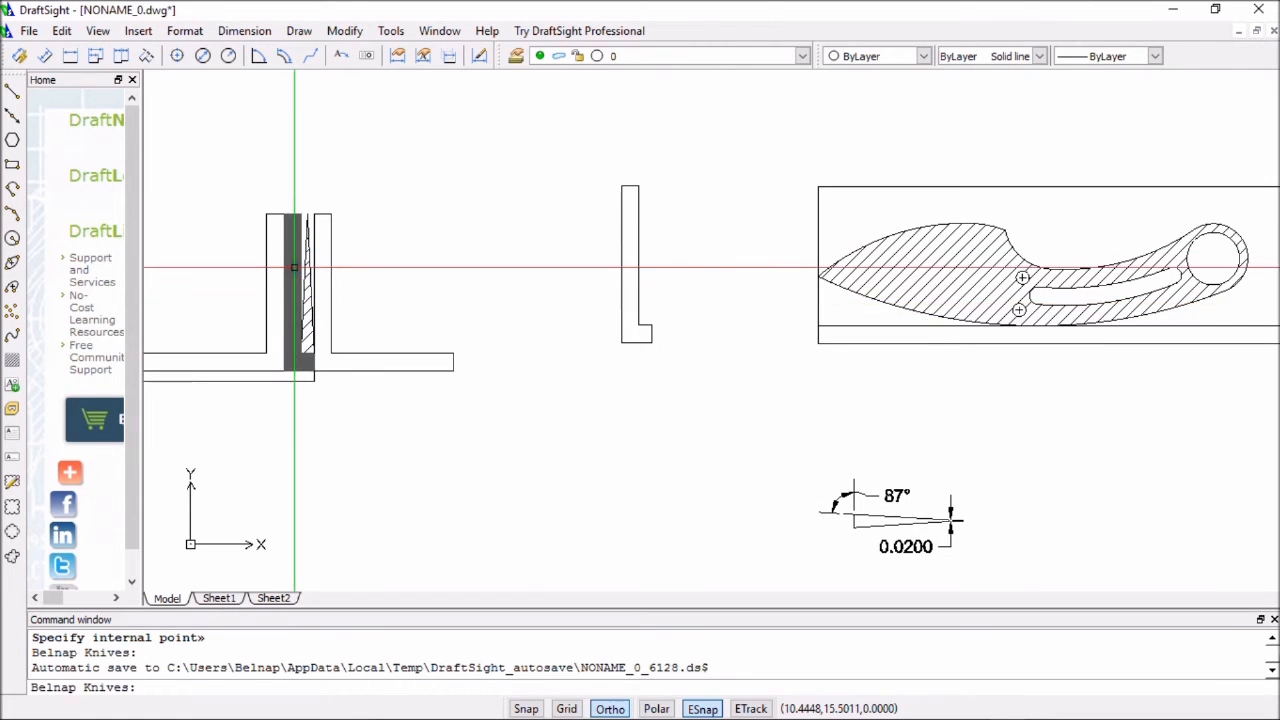
mouse_move(308, 232)
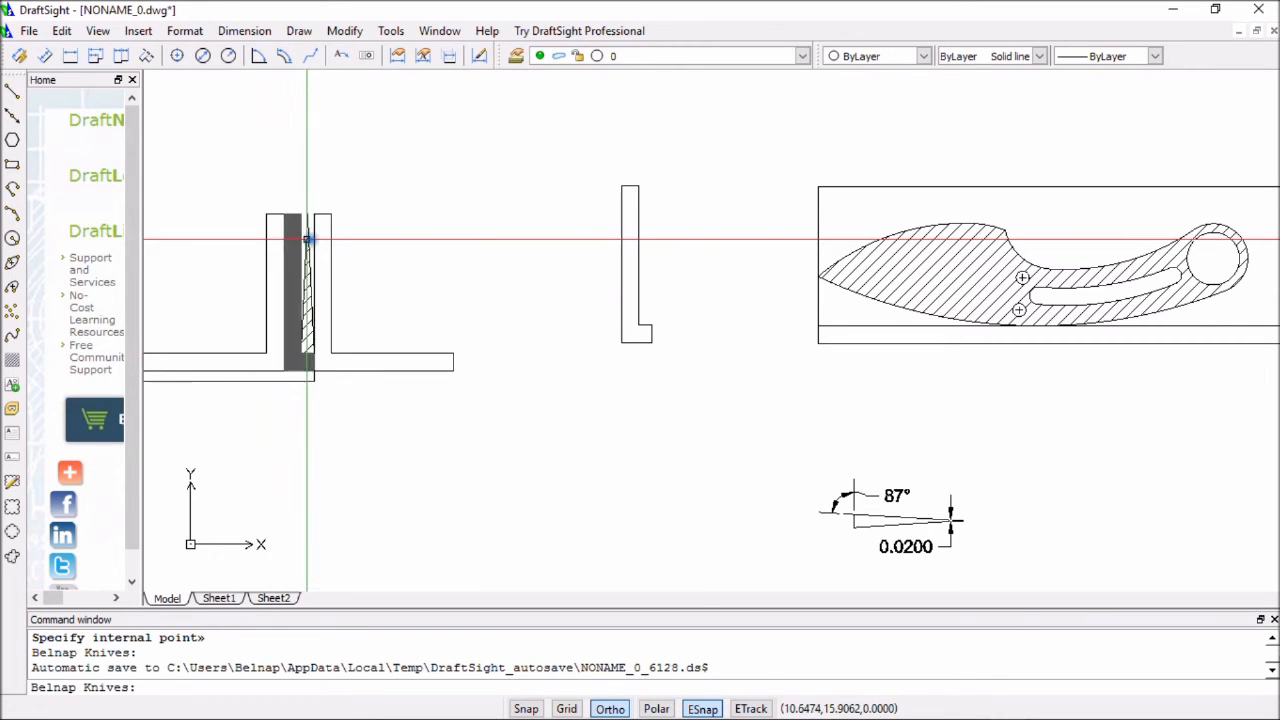
mouse_move(308, 308)
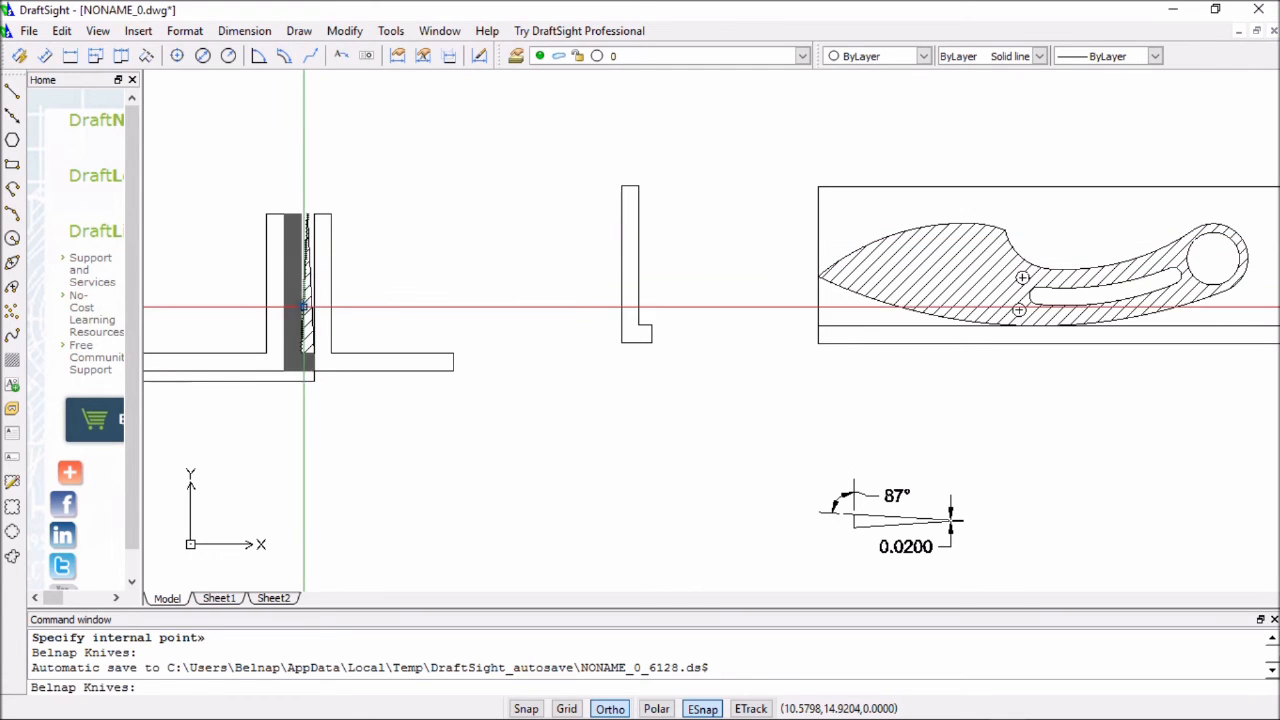
mouse_move(1160, 230)
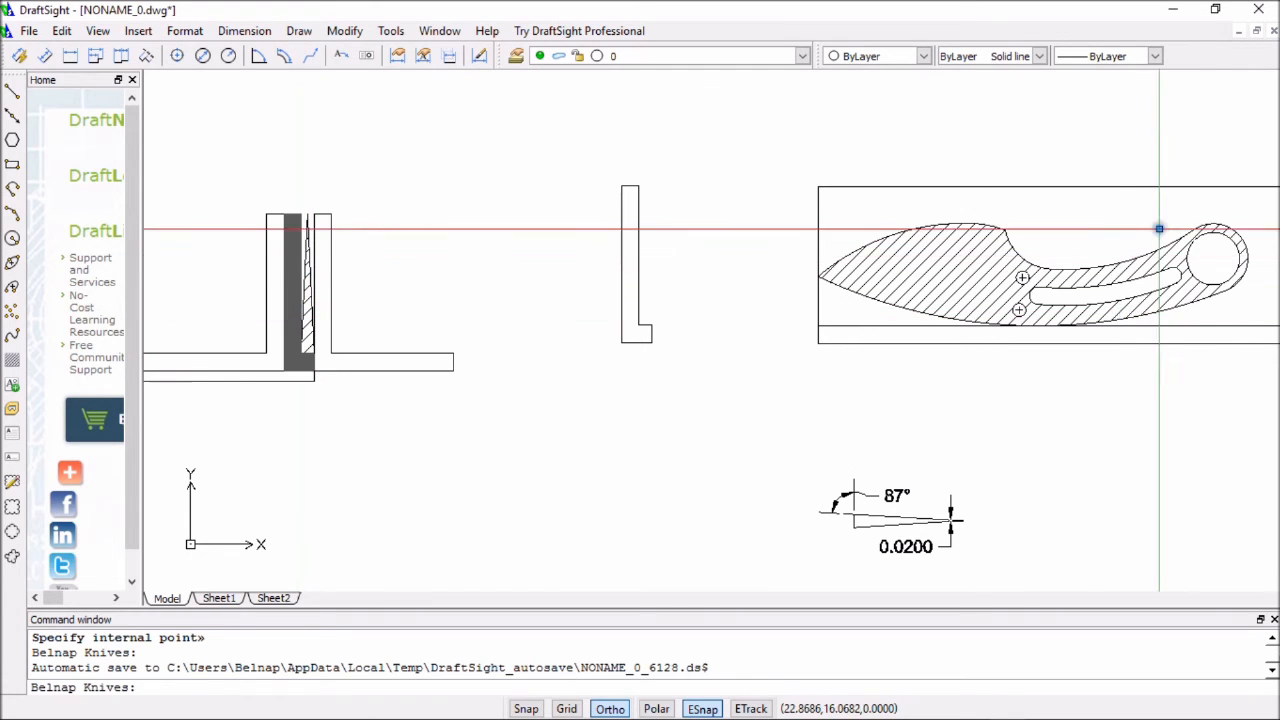
mouse_move(1036, 244)
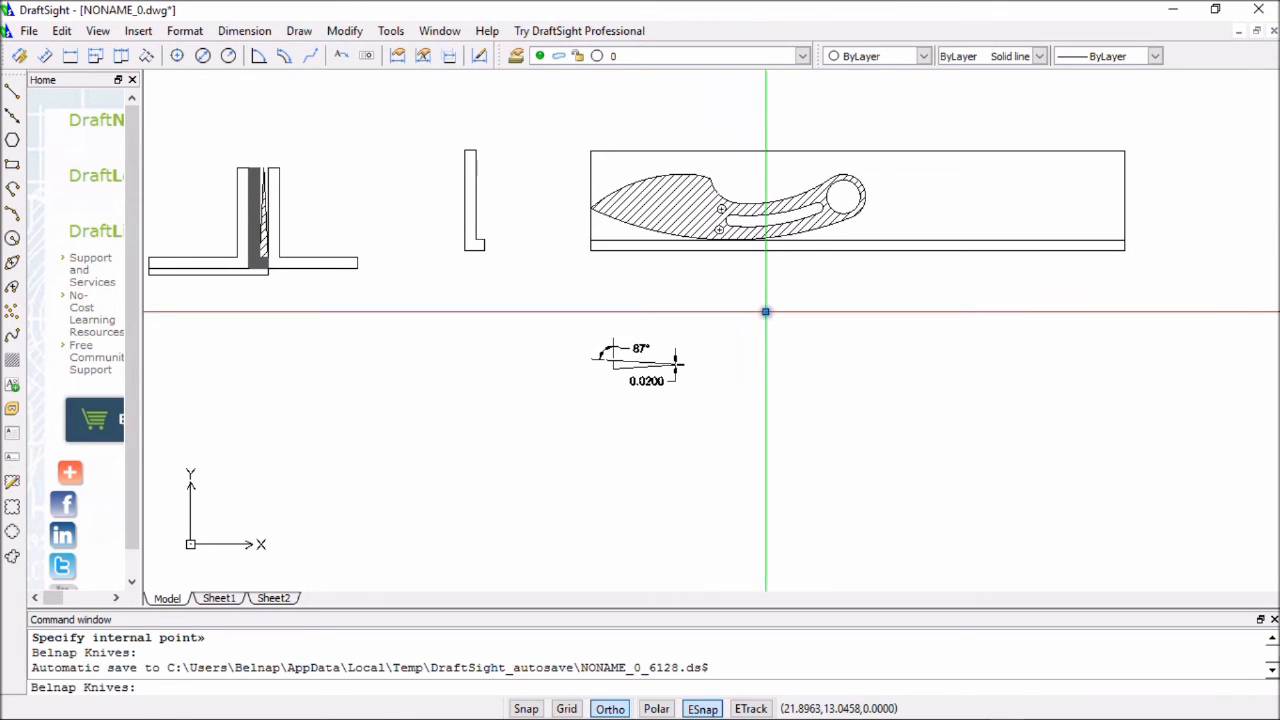
mouse_move(856, 344)
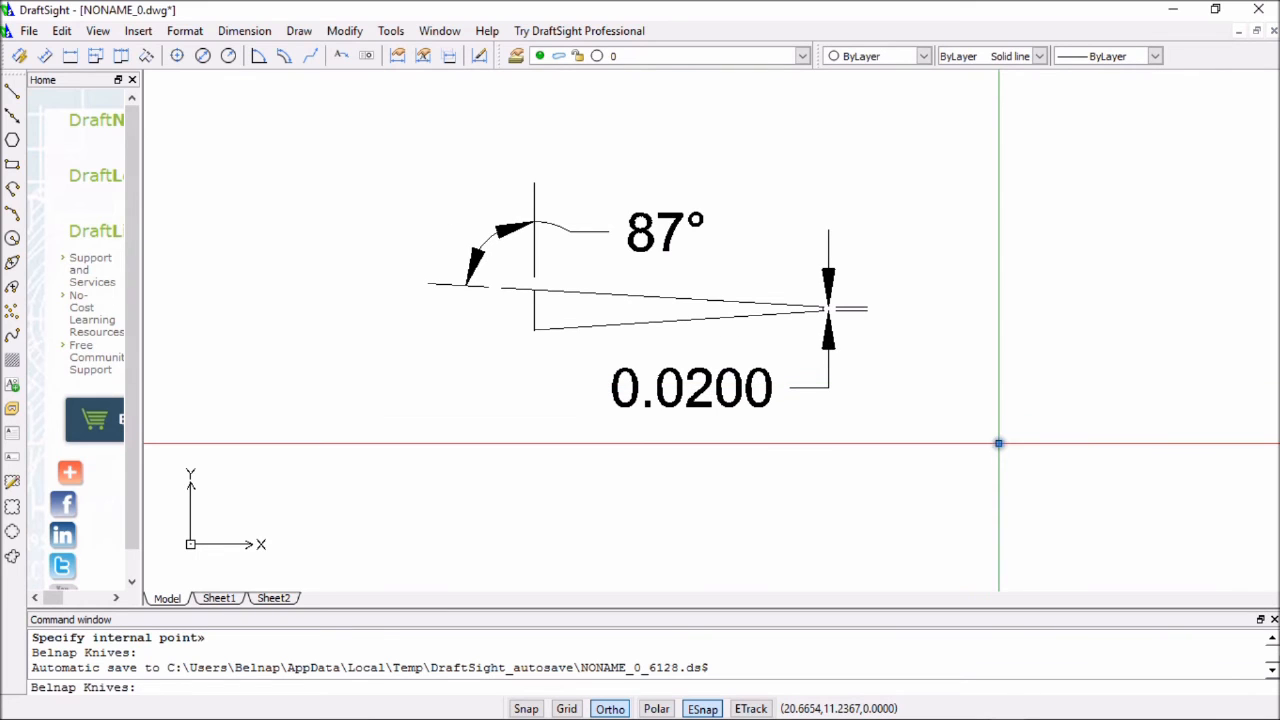
mouse_move(998, 460)
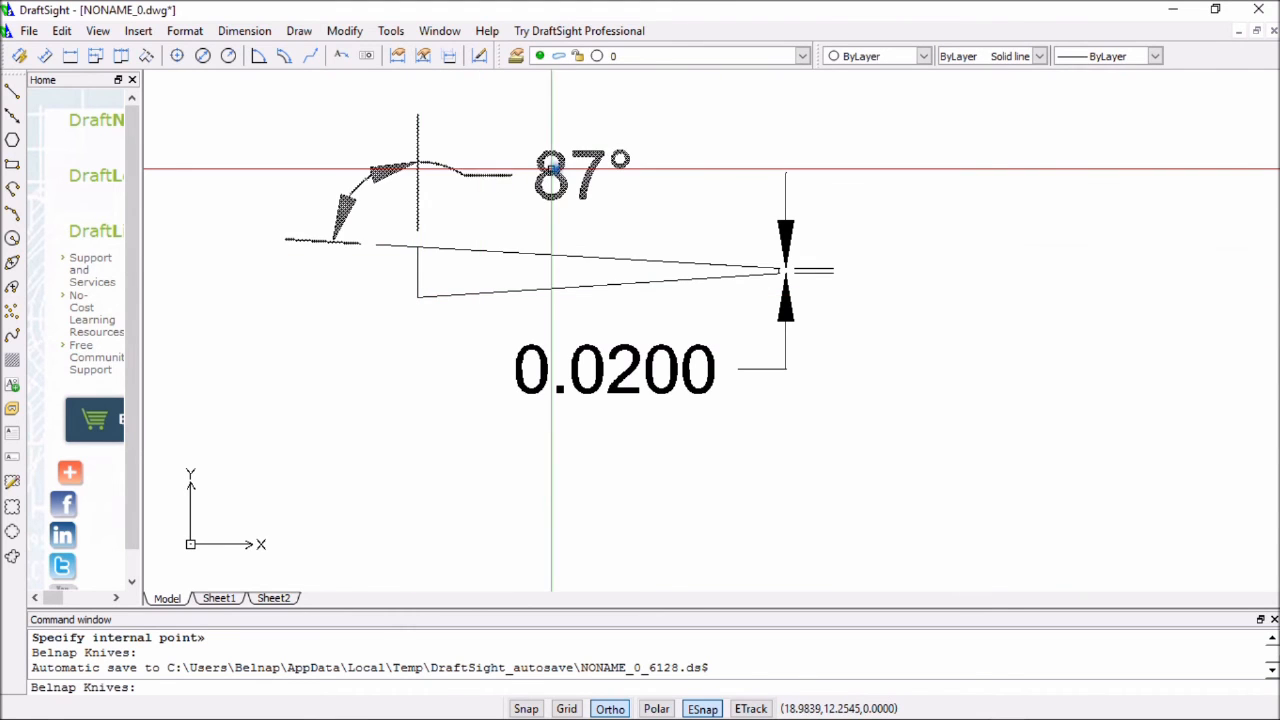
mouse_move(572, 180)
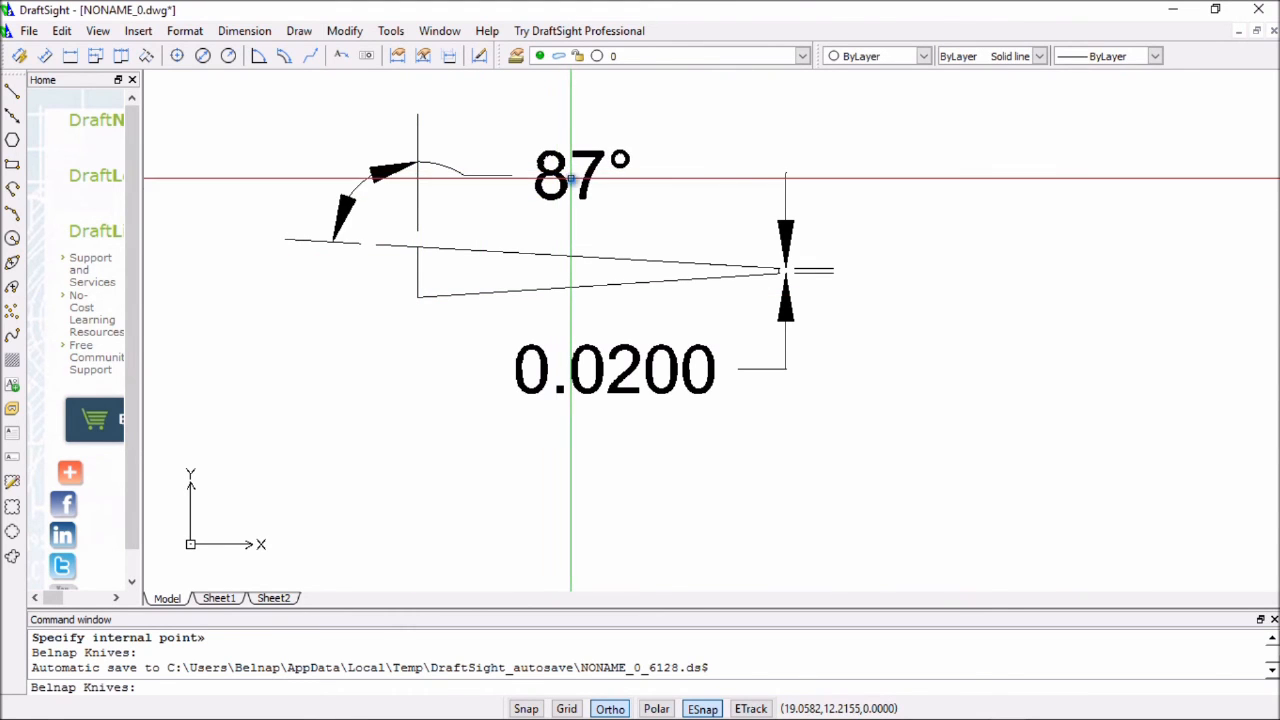
mouse_move(938, 444)
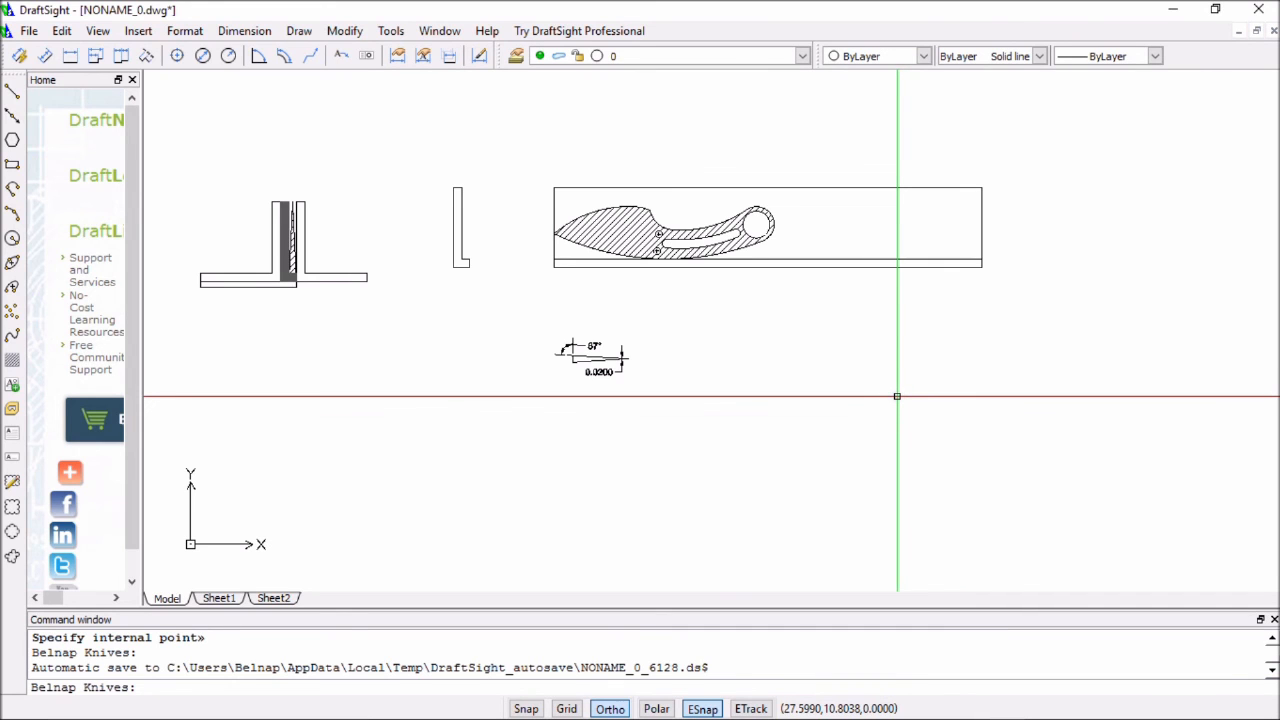
mouse_move(984, 318)
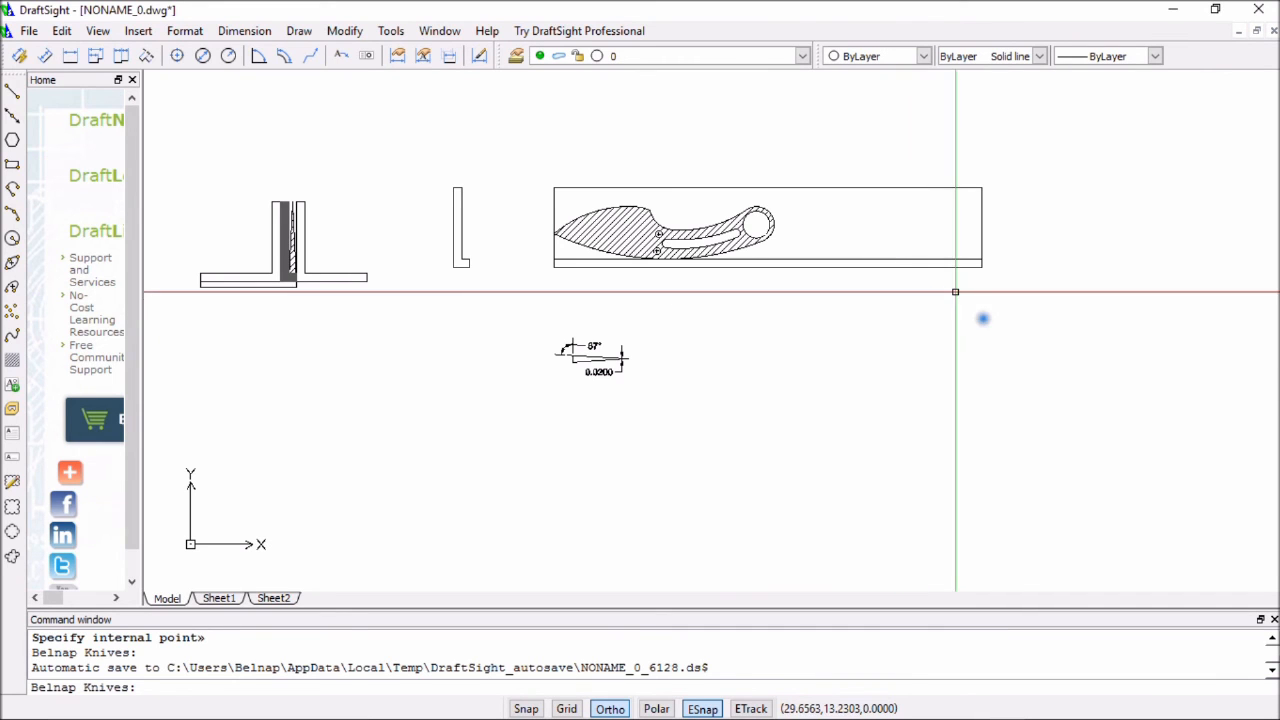